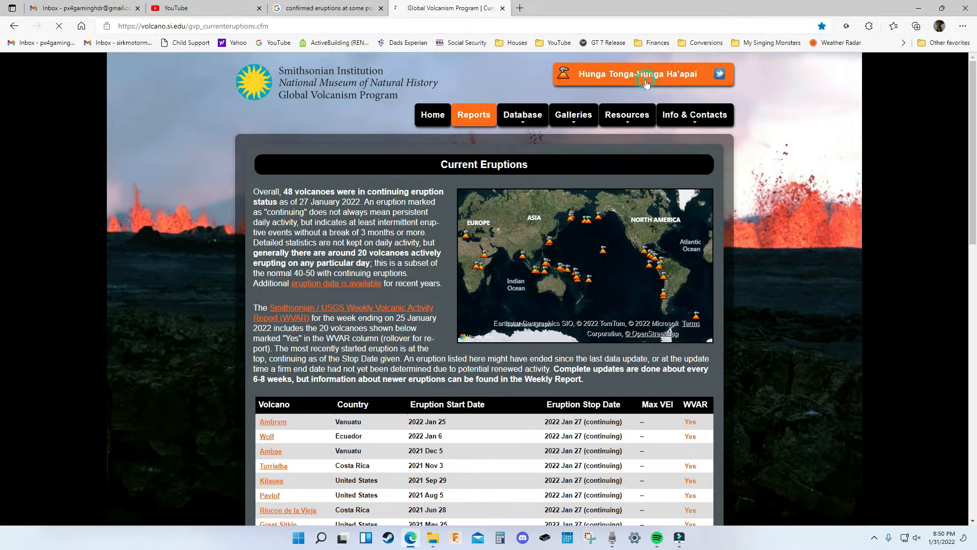
Step: View the Hunga Tonga-Hunga Ha'apai profile and highlight the report's opening sentence and 15 January eruption date
left_click(643, 80)
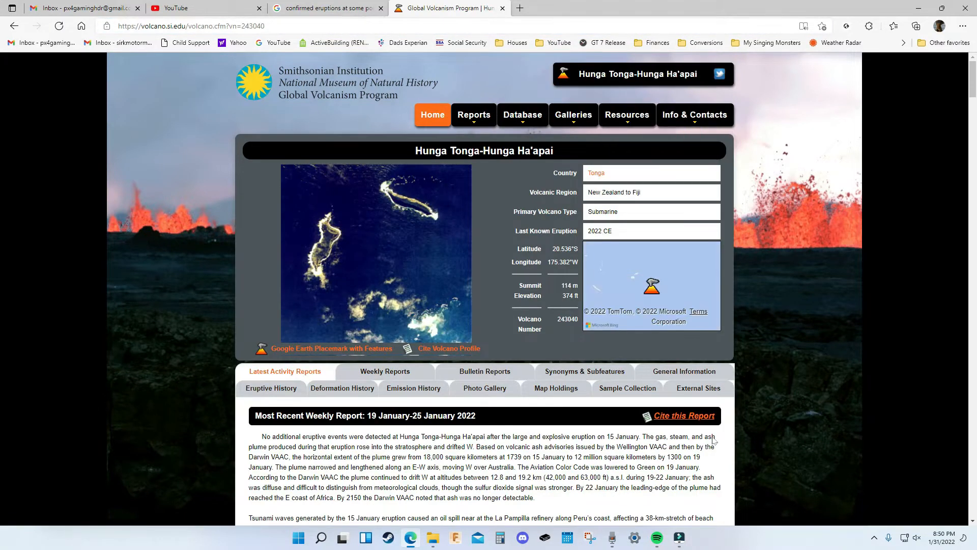
mouse_move(261, 441)
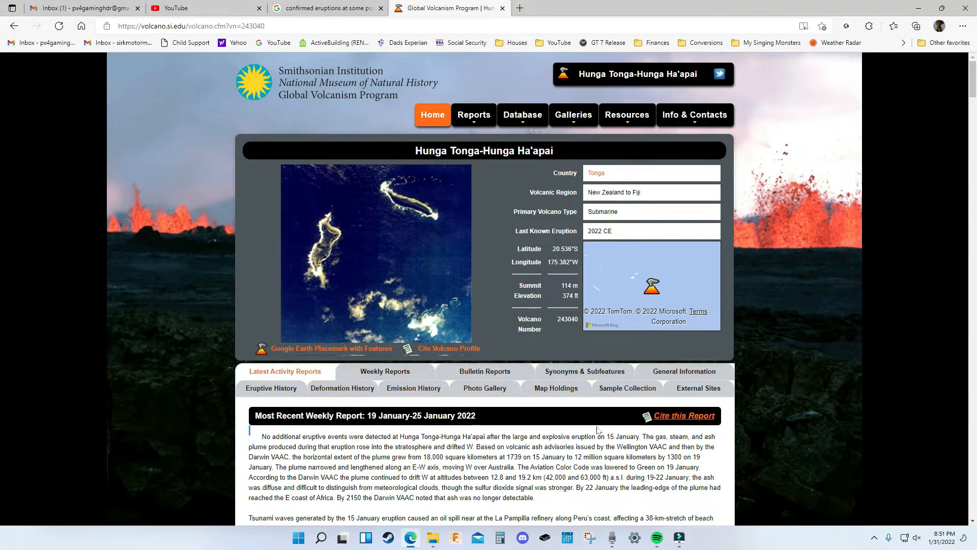
left_click_drag(262, 437, 640, 436)
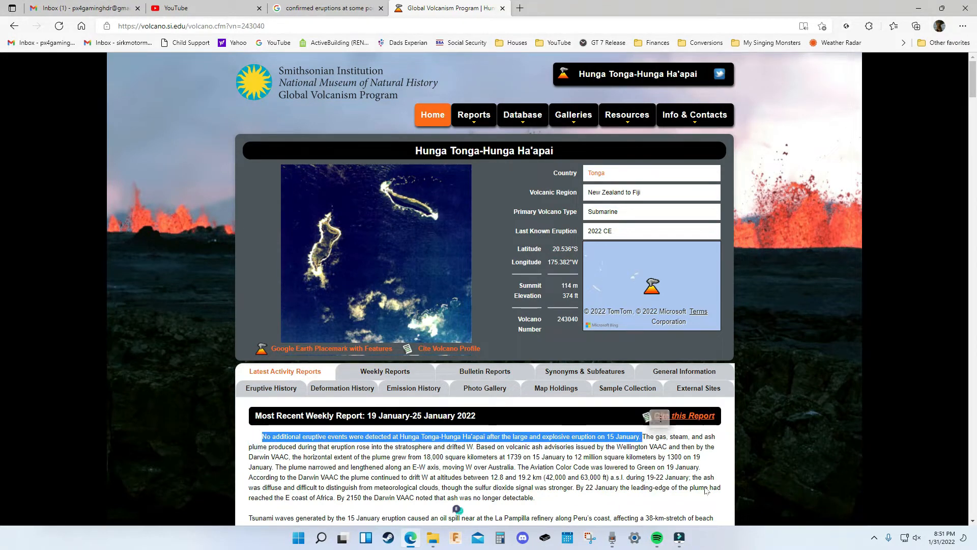
left_click(475, 114)
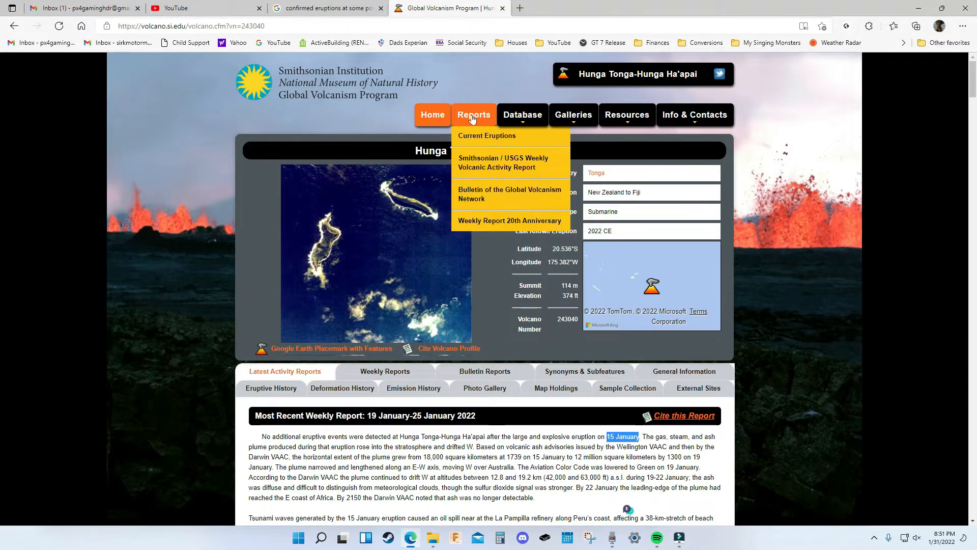
Step: Read through the full table of 48 continuing eruptions as of 27 January 2022
left_click(487, 136)
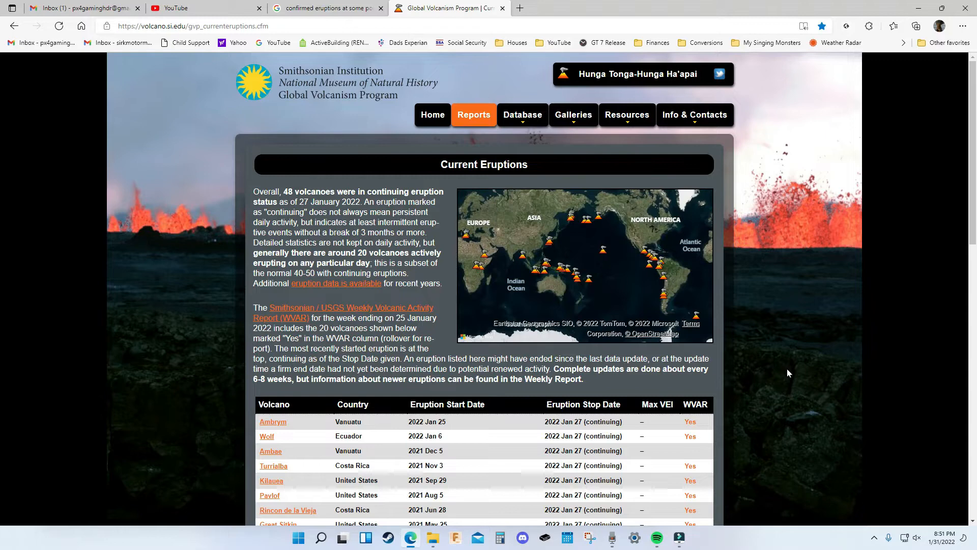
scroll("down", 3)
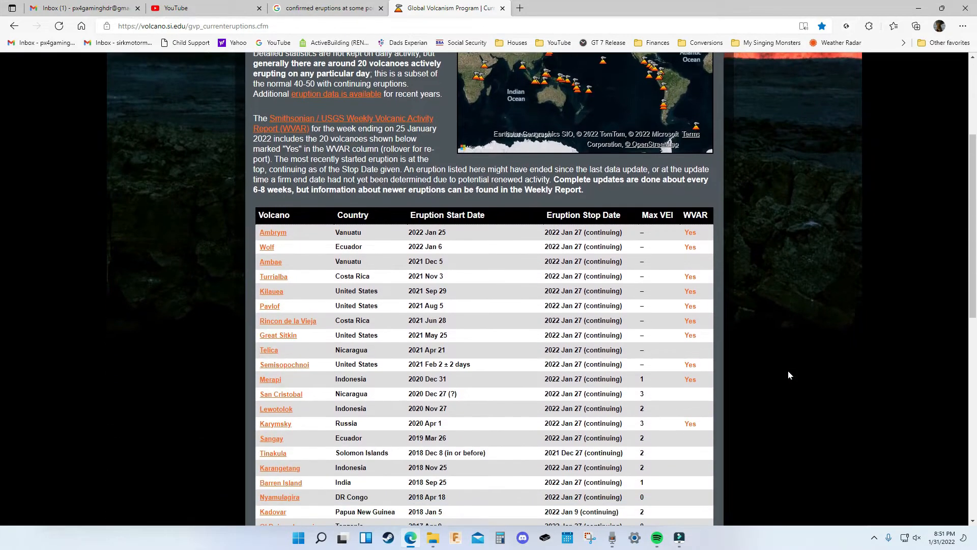
scroll("down", 3)
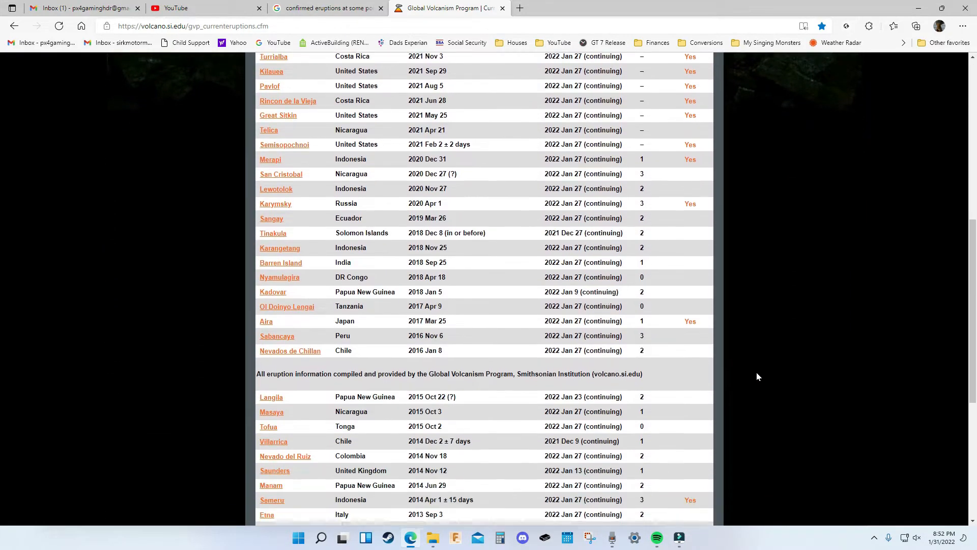
scroll("down", 3)
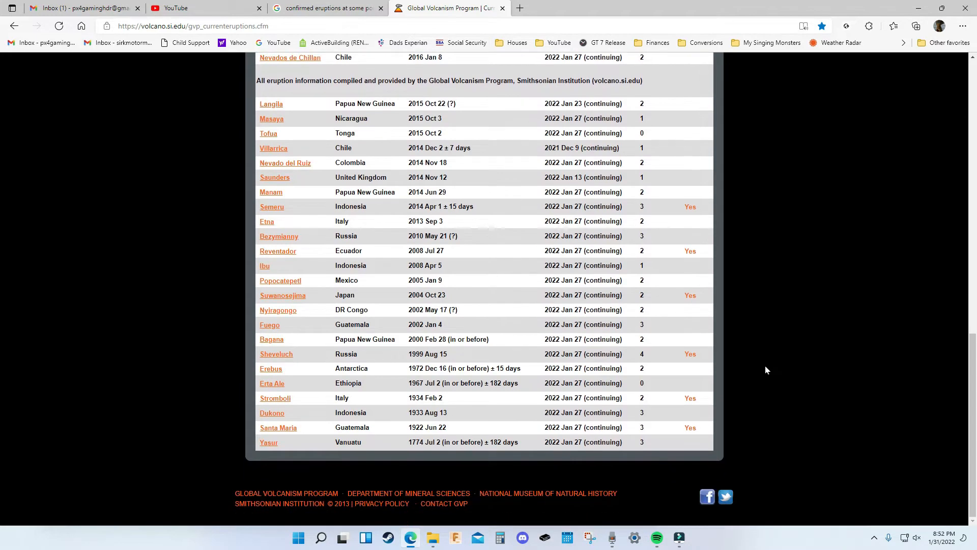
scroll("up", 3)
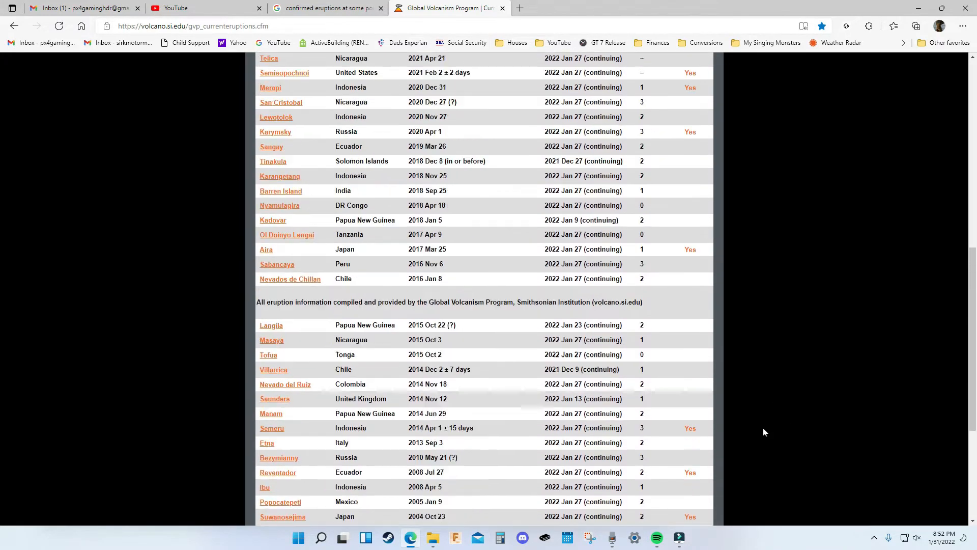
scroll("up", 3)
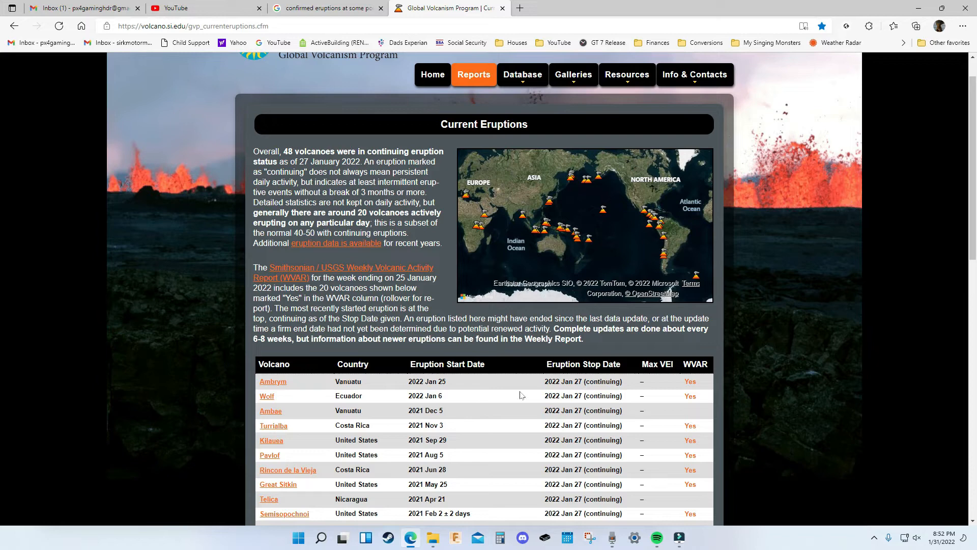
mouse_move(546, 375)
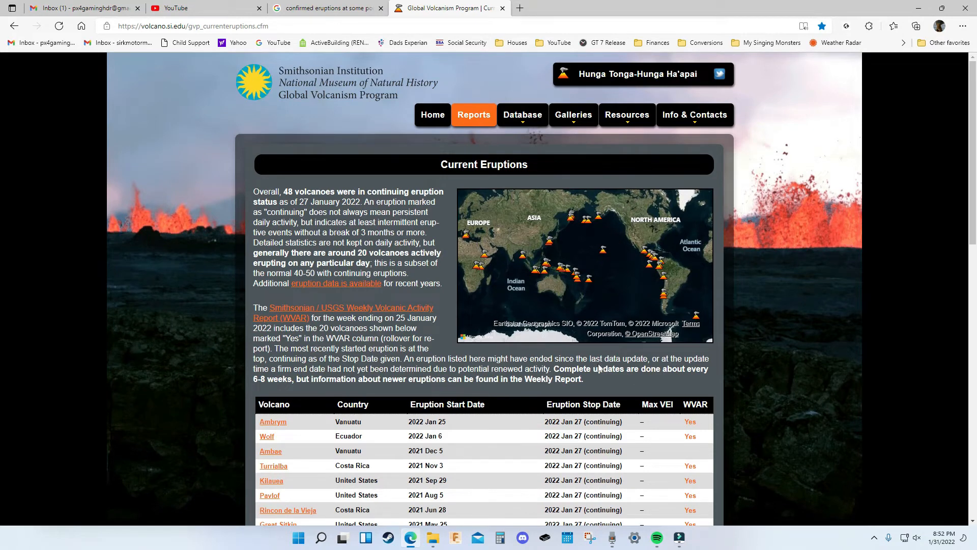
mouse_move(663, 298)
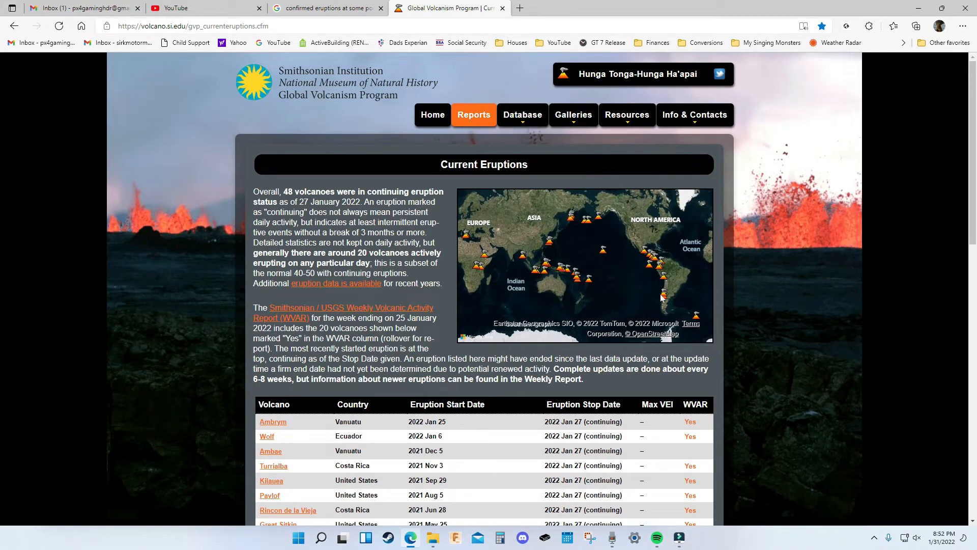
mouse_move(392, 181)
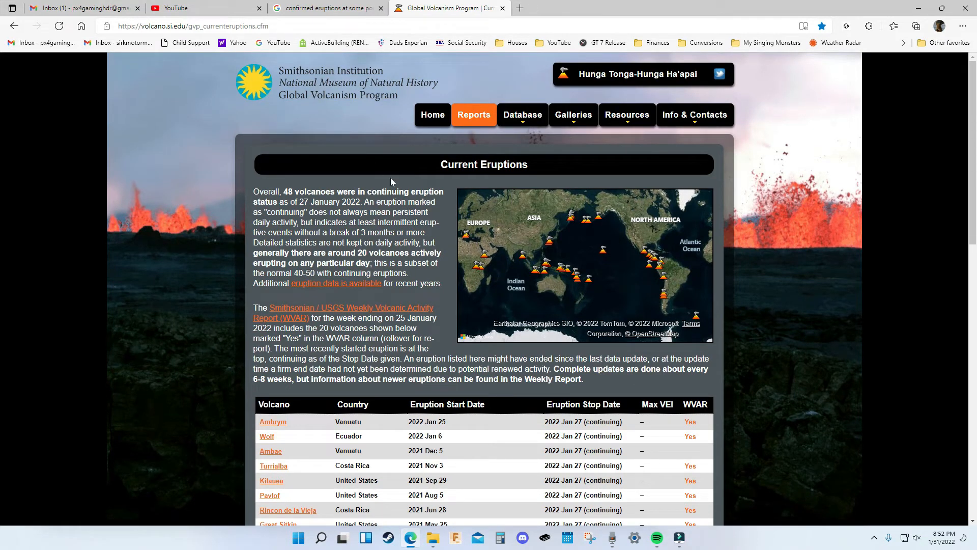
mouse_move(560, 283)
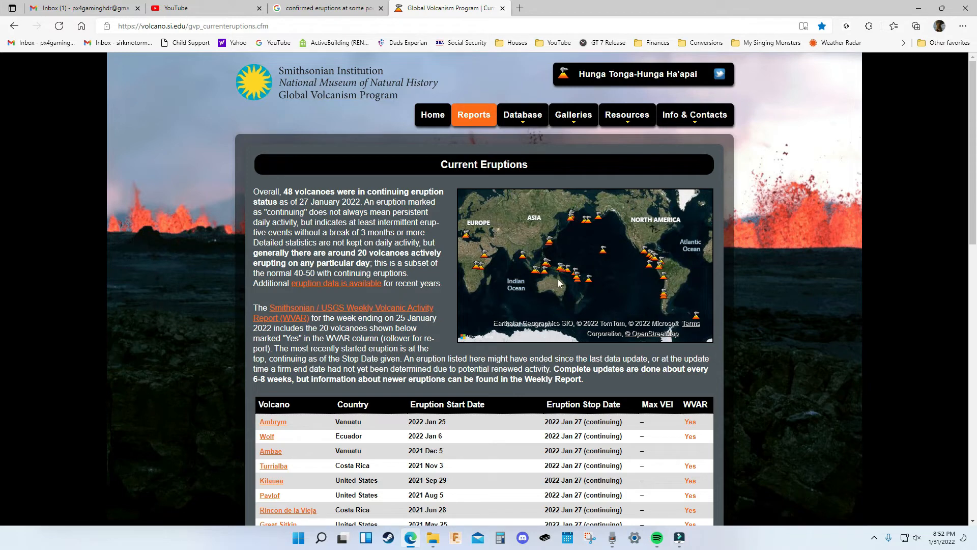
mouse_move(570, 289)
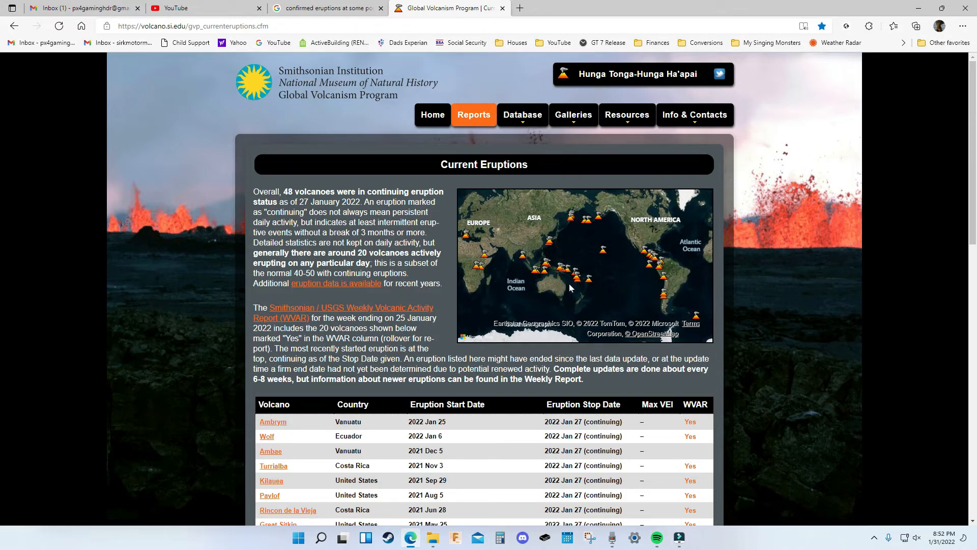